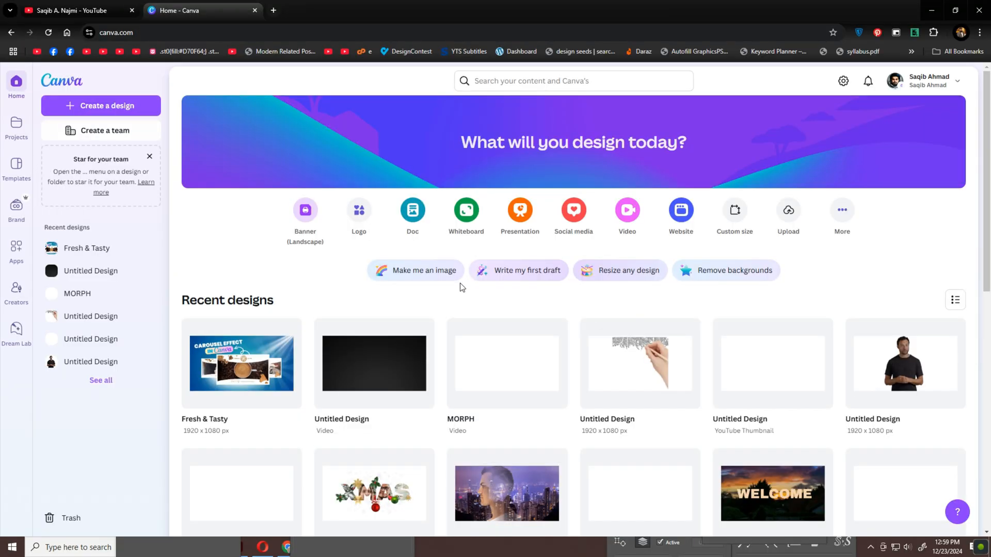
Step: Create a blank custom-size design of 1920 × 1080 px
{"action": "left_click", "coordinate": [100, 105]}
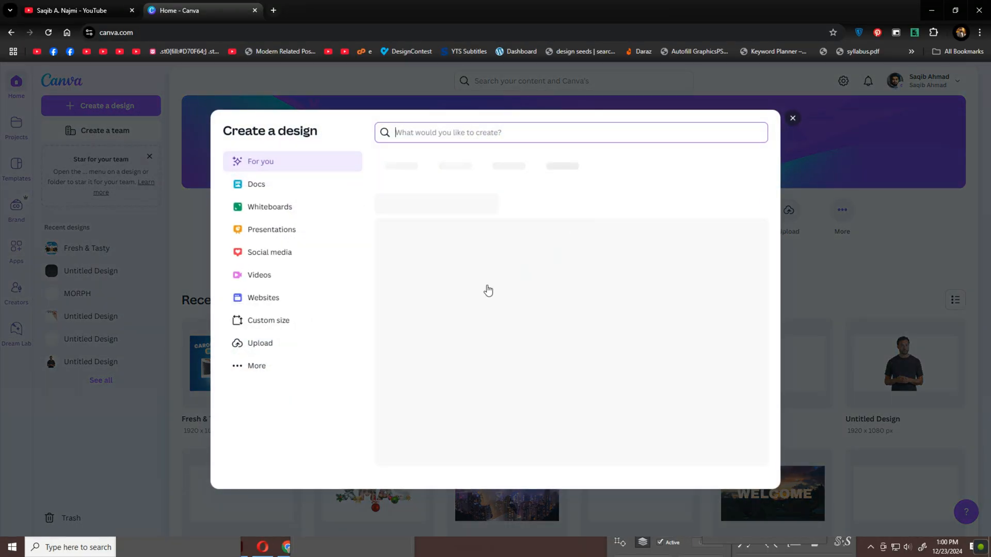
{"action": "left_click", "coordinate": [268, 320]}
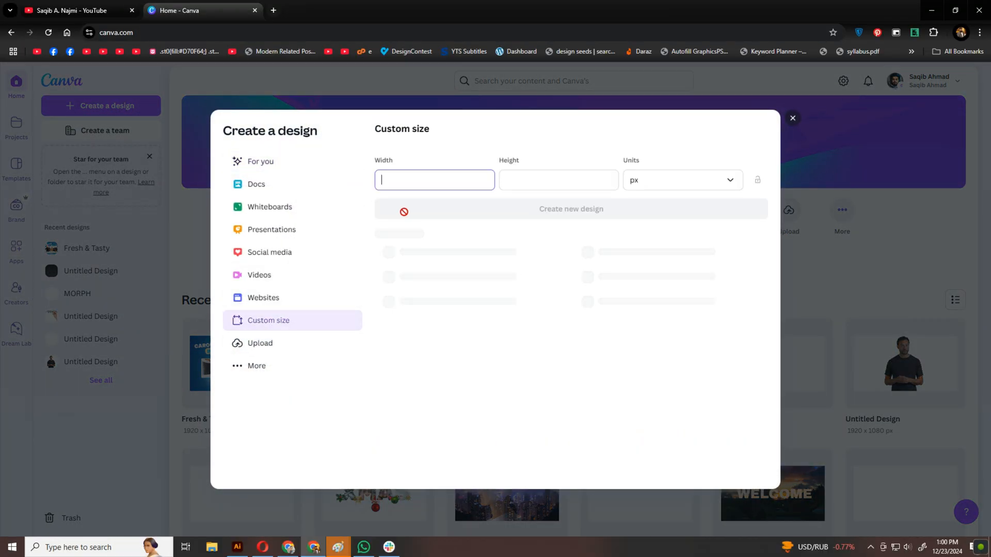
{"action": "type", "text": "1920"}
{"action": "left_click", "coordinate": [559, 179]}
{"action": "type", "text": "1080"}
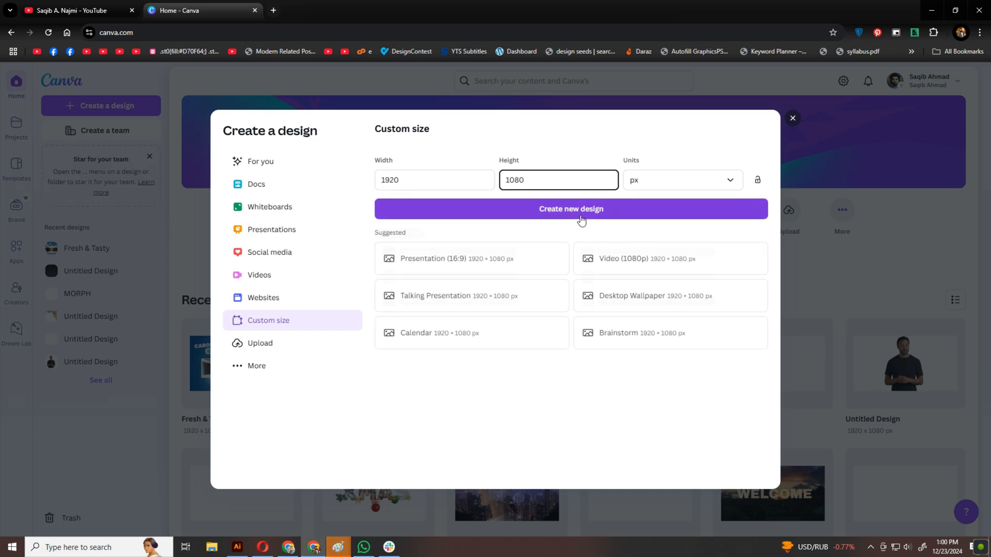
{"action": "left_click", "coordinate": [571, 209]}
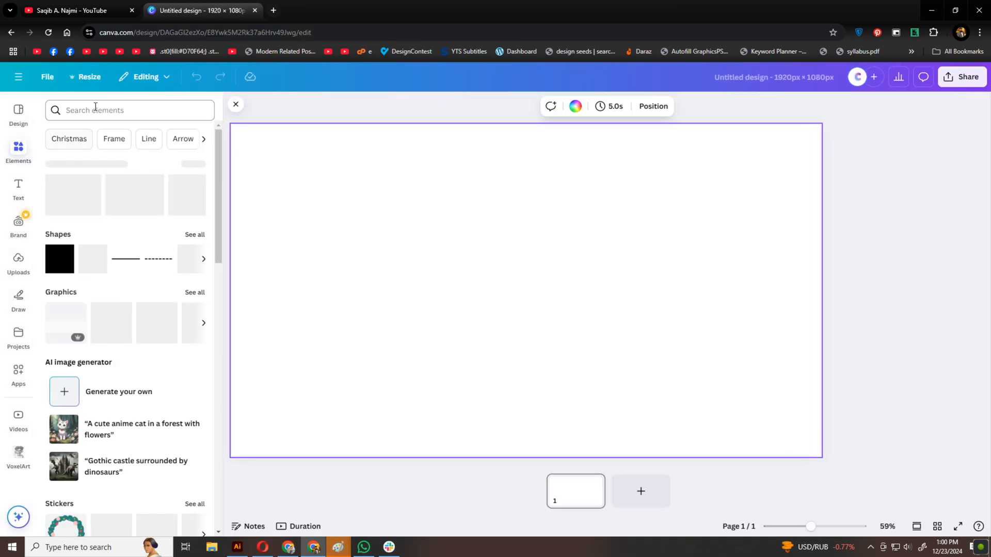
Step: Add the orange gradient photo from an 'orange' Elements search and stretch it over the page
{"action": "type", "text": "orange"}
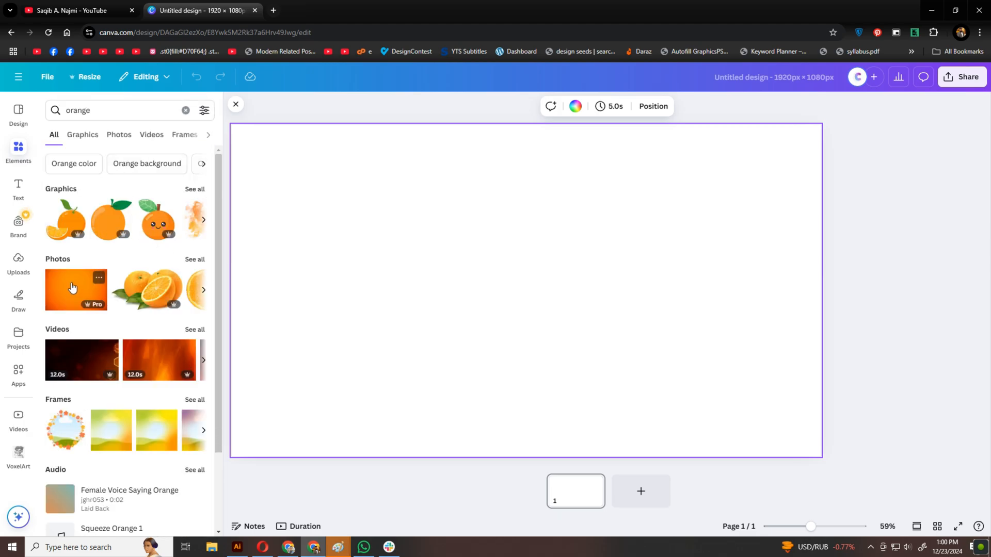
{"action": "left_click", "coordinate": [76, 290]}
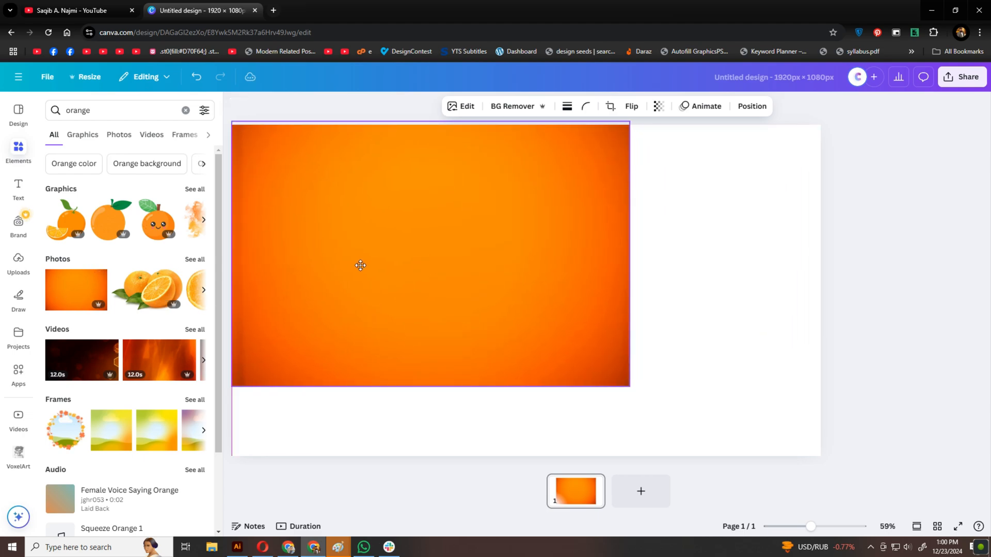
{"action": "left_click", "coordinate": [360, 265]}
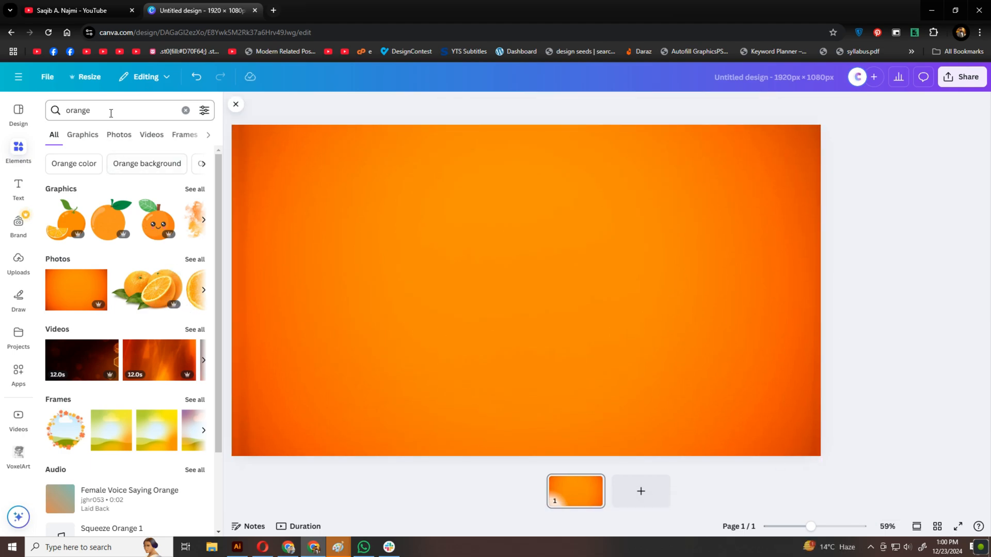
Step: Add juice bottle and orange splash images and arrange them at the page centre
{"action": "type", "text": "bott"}
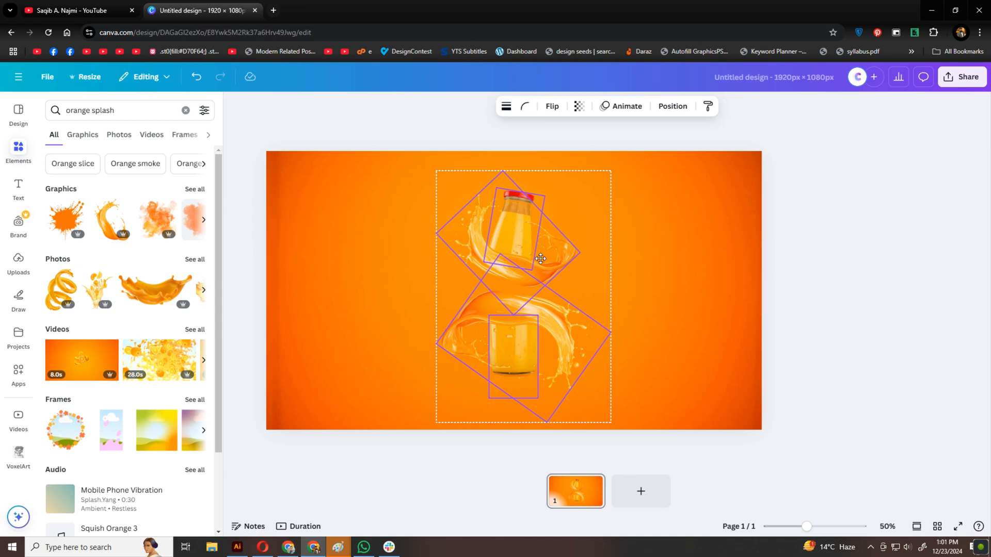
{"action": "left_click", "coordinate": [540, 259]}
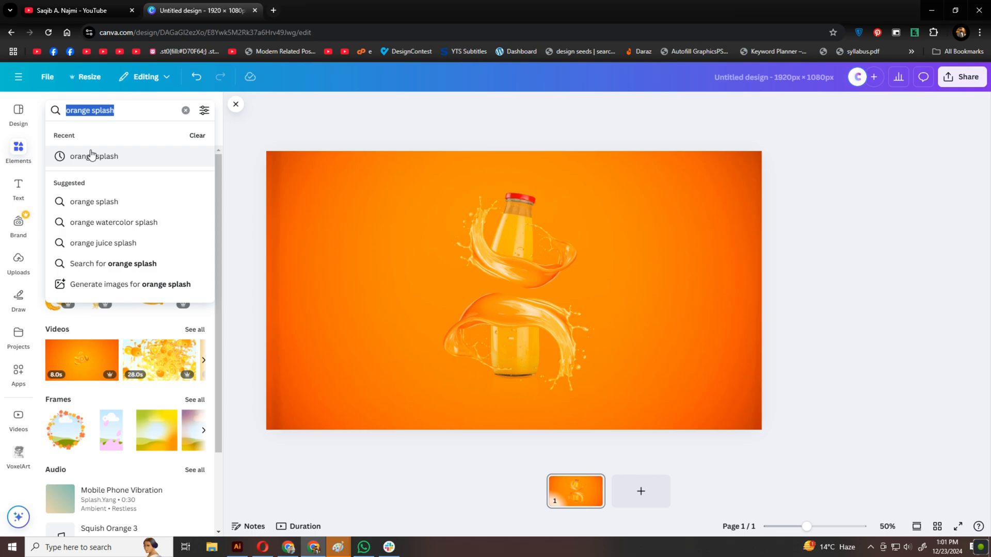
Step: Add the white blur graphic and send it backward behind the bottles and splashes
{"action": "type", "text": "blur"}
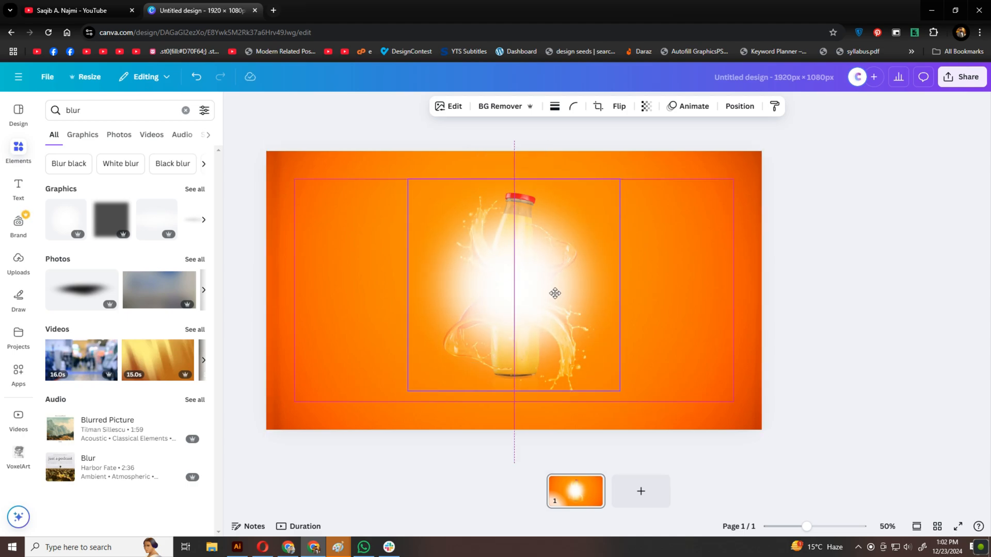
{"action": "right_click", "coordinate": [555, 293]}
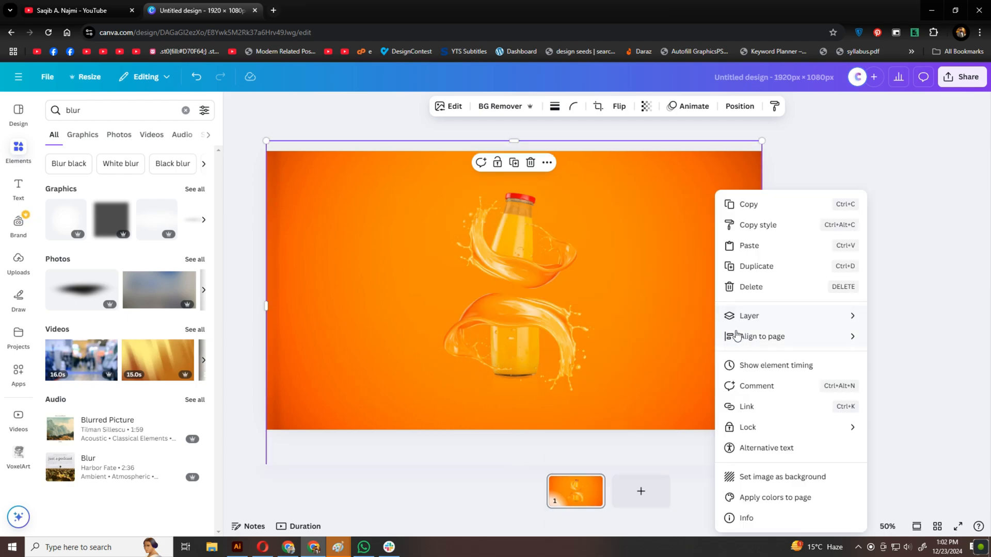
{"action": "left_click", "coordinate": [796, 368]}
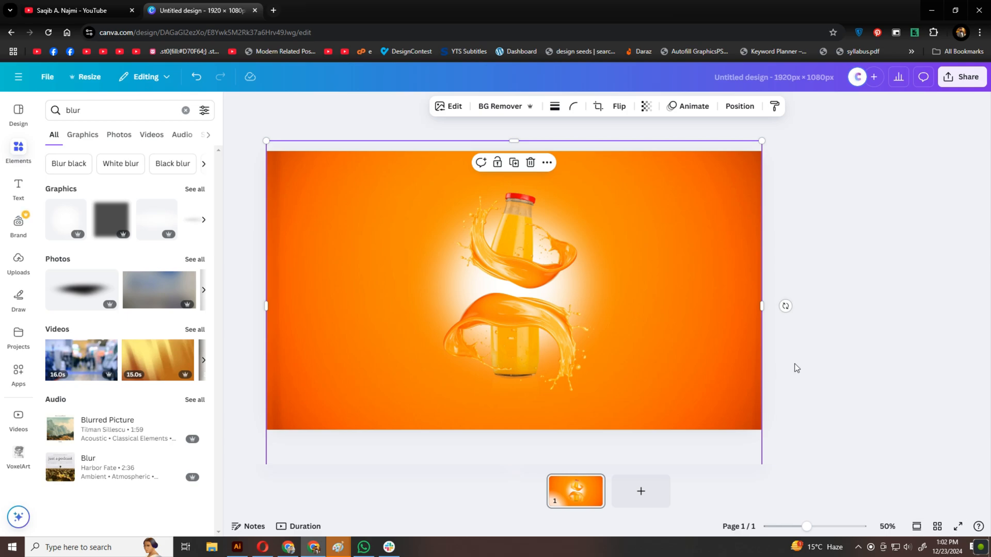
{"action": "left_click", "coordinate": [698, 361]}
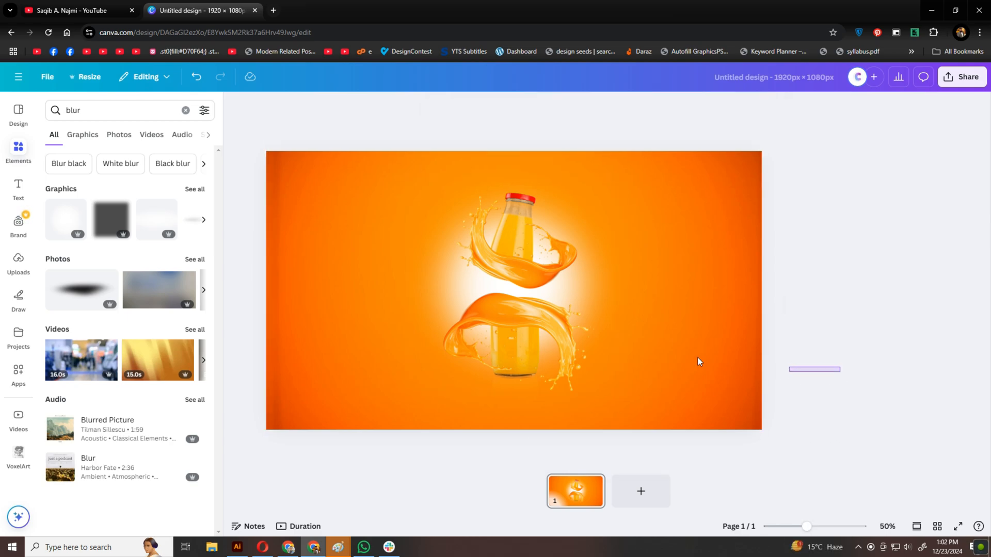
{"action": "left_click", "coordinate": [513, 291]}
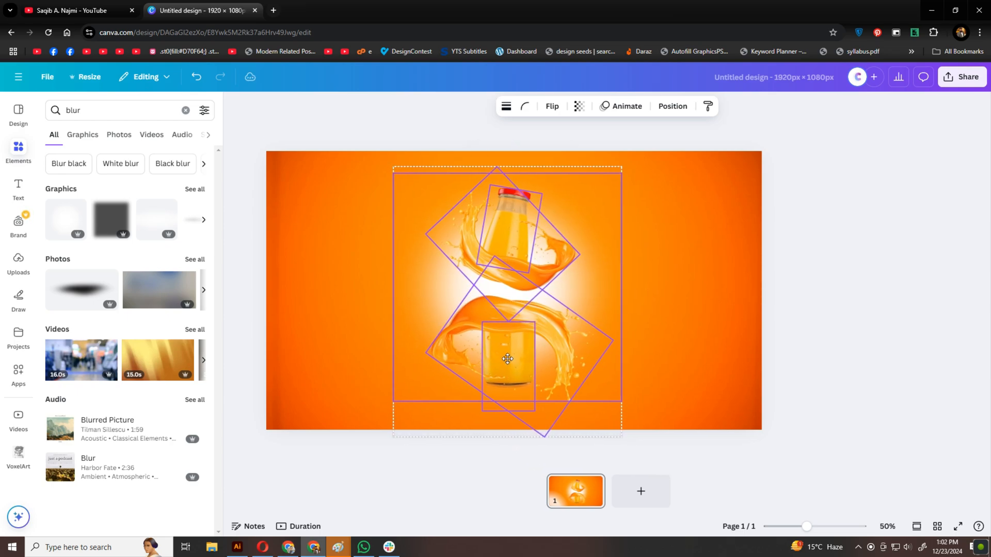
{"action": "left_click", "coordinate": [847, 314]}
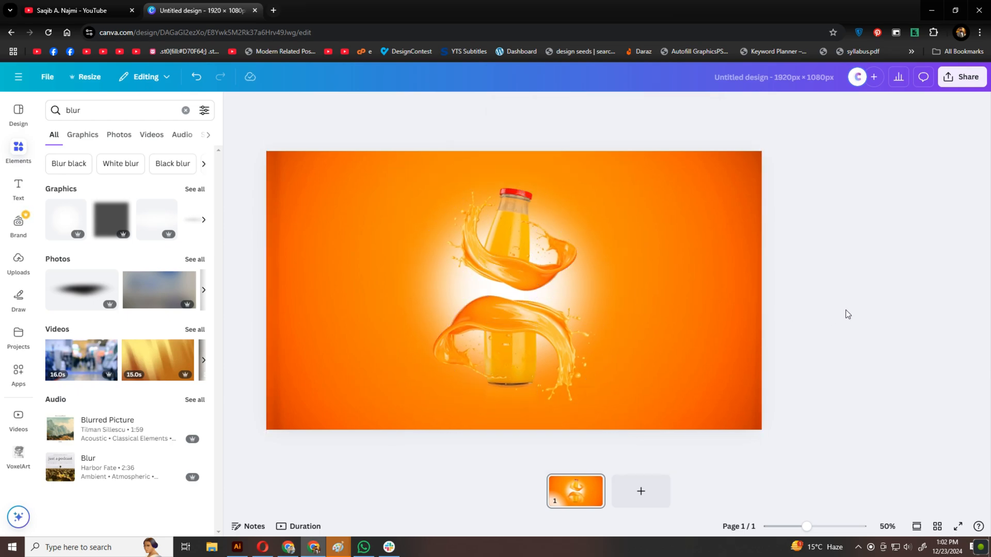
{"action": "left_click", "coordinate": [18, 189]}
{"action": "type", "text": "F"}
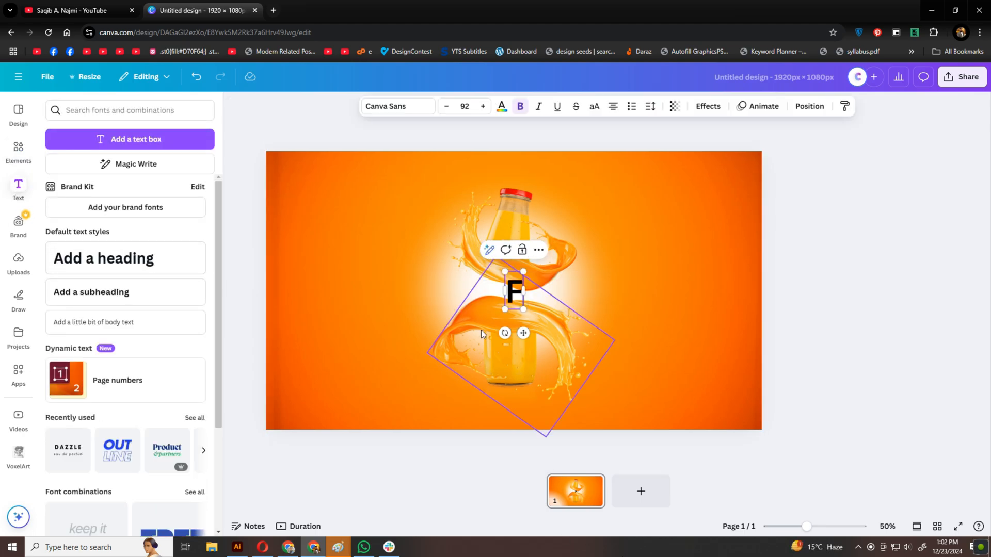
Step: Type a large FRESH heading and set its font to Anton
{"action": "type", "text": "RESH"}
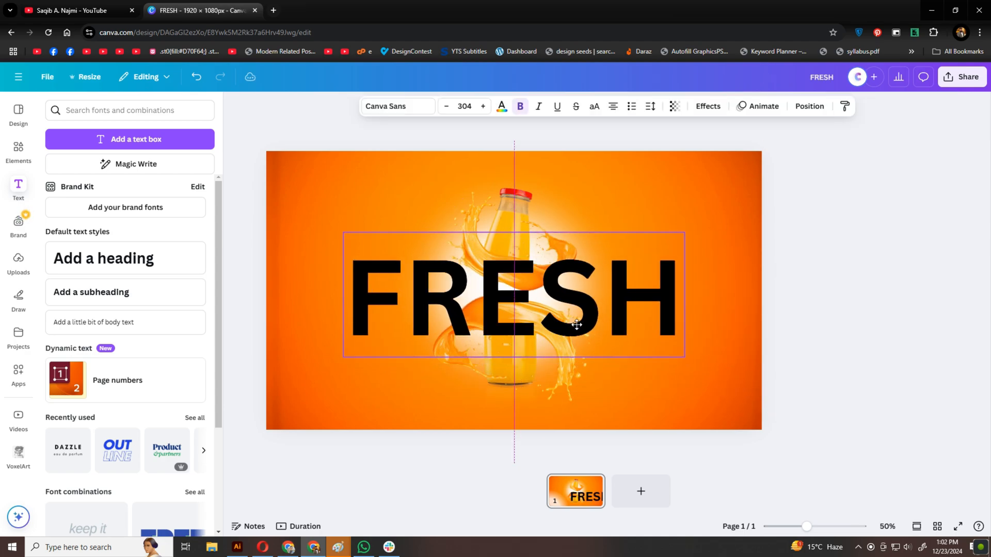
{"action": "left_click", "coordinate": [385, 105]}
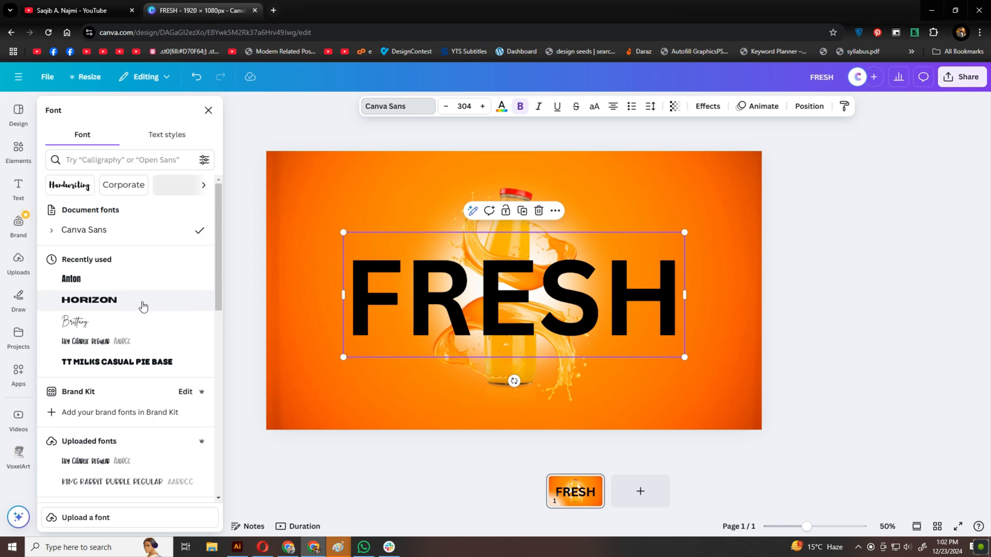
{"action": "left_click", "coordinate": [71, 278]}
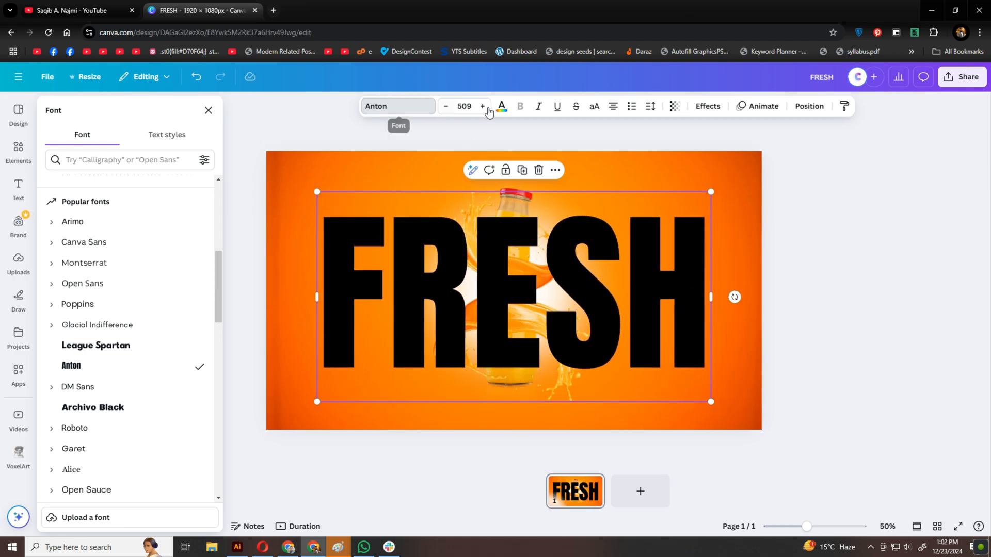
{"action": "left_click", "coordinate": [501, 106]}
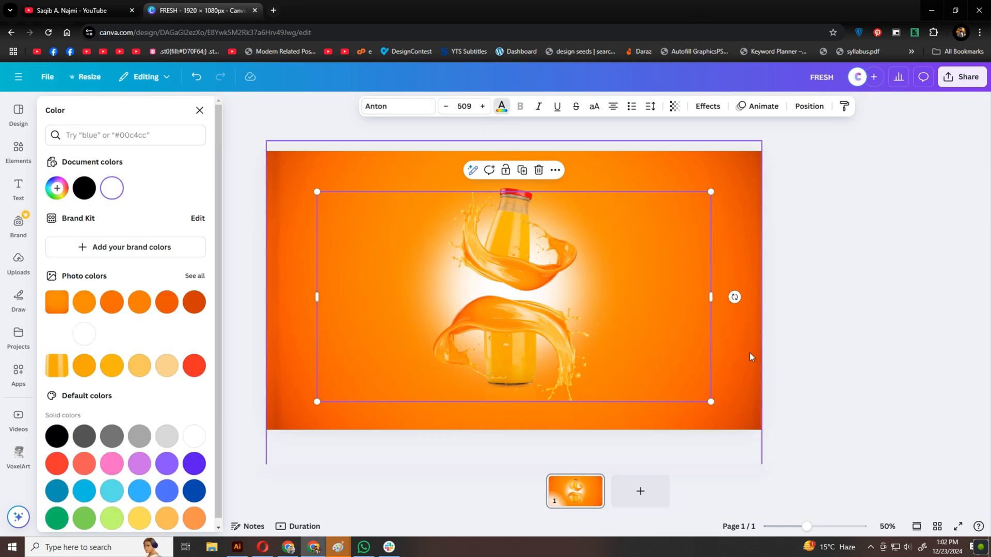
Step: Make FRESH white and layer it behind the juice bottles and splashes
{"action": "right_click", "coordinate": [512, 298]}
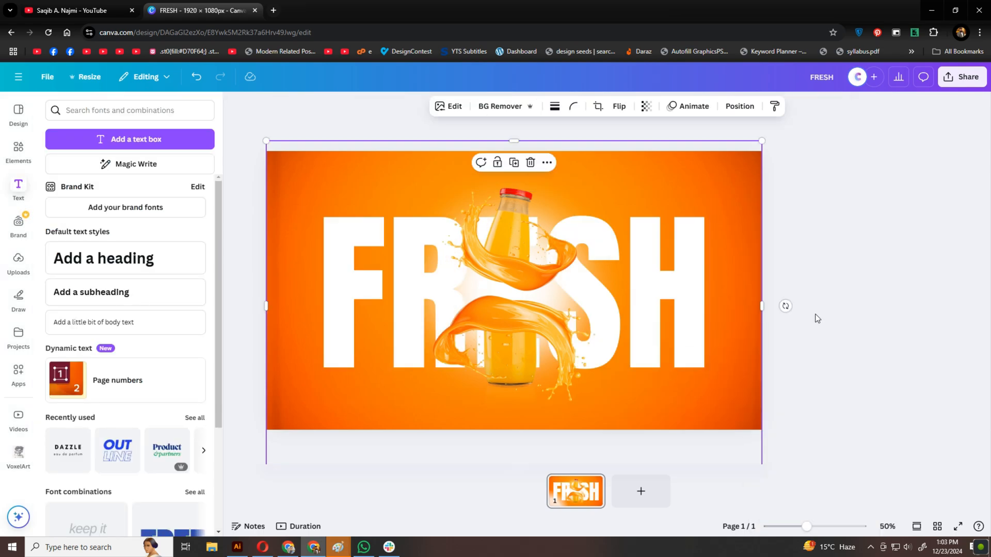
{"action": "left_click", "coordinate": [884, 292]}
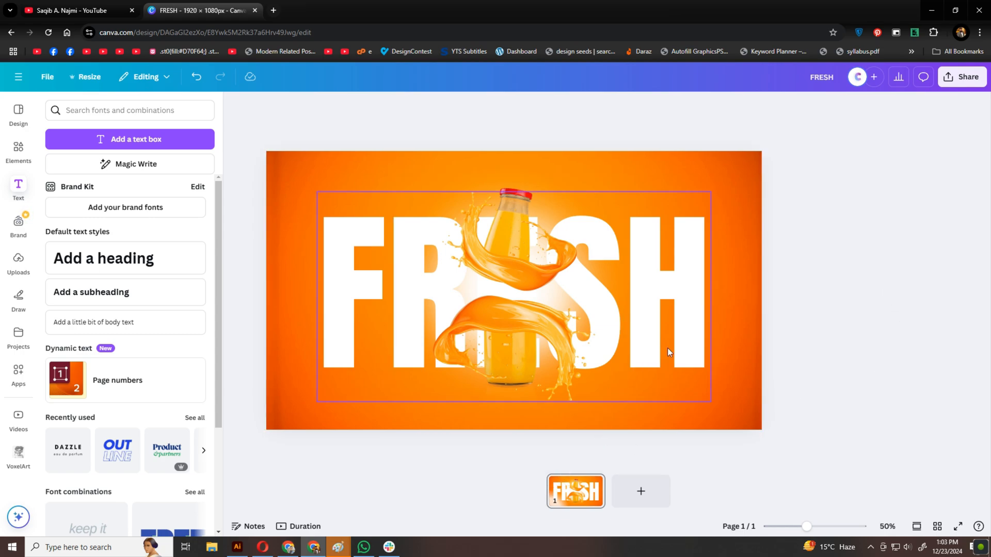
{"action": "left_click", "coordinate": [845, 386]}
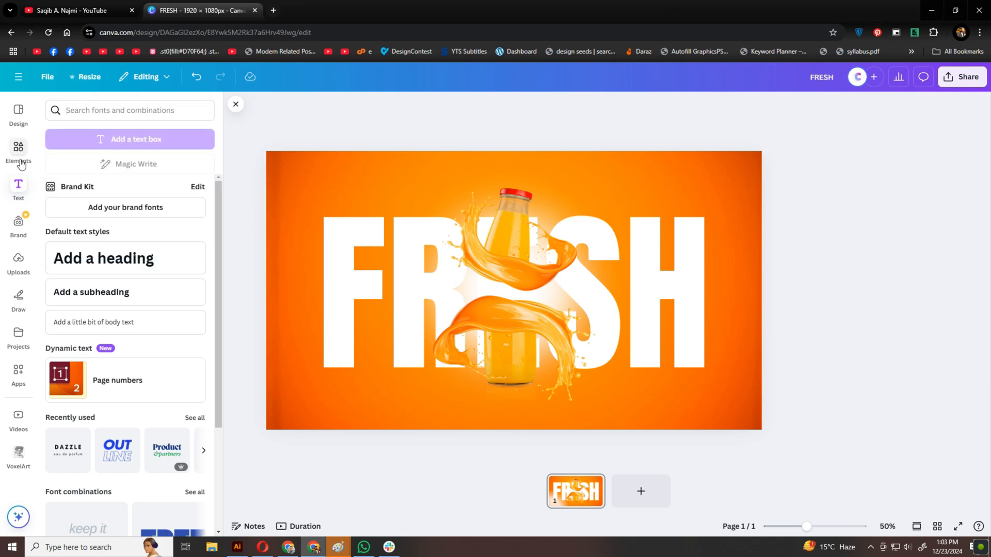
Step: Add green leaves at the bottle base and send them behind the bottle
{"action": "left_click", "coordinate": [18, 148]}
{"action": "type", "text": "ORANGE  leaves"}
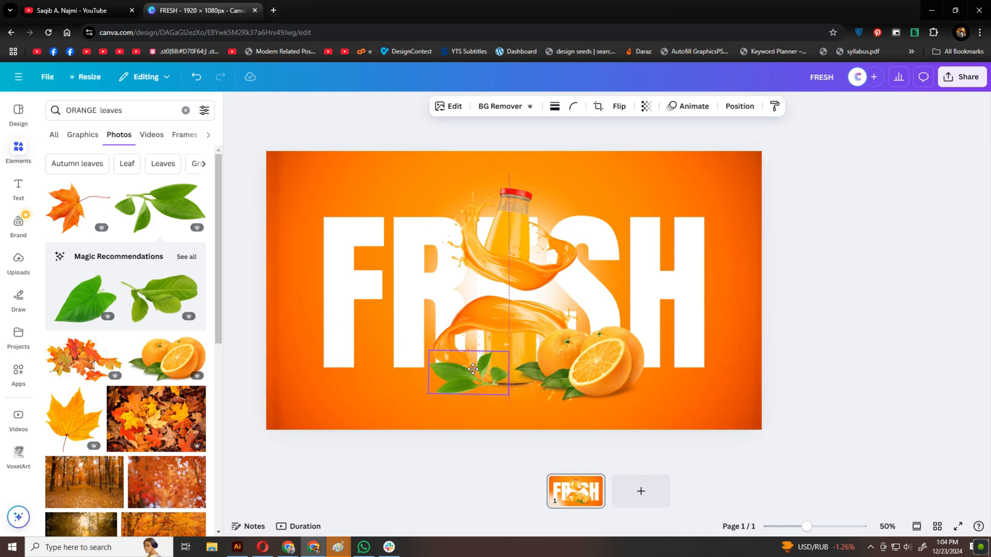
{"action": "left_click", "coordinate": [467, 371]}
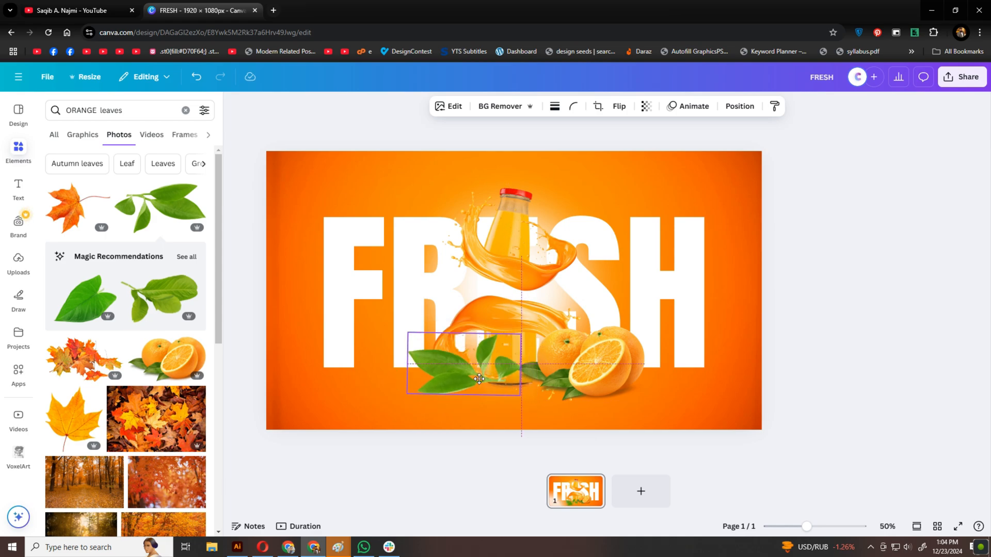
{"action": "right_click", "coordinate": [478, 380]}
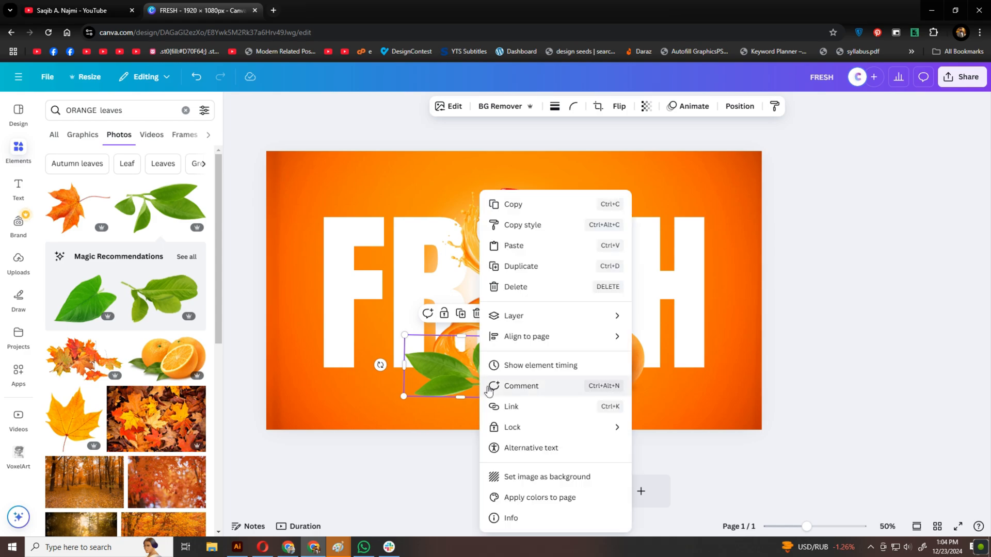
{"action": "left_click", "coordinate": [514, 316]}
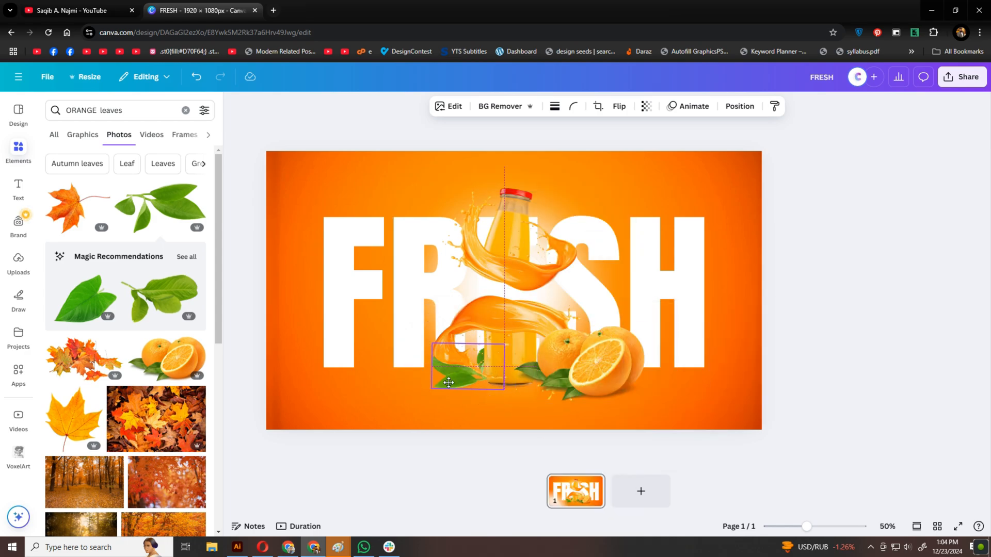
{"action": "left_click", "coordinate": [850, 394]}
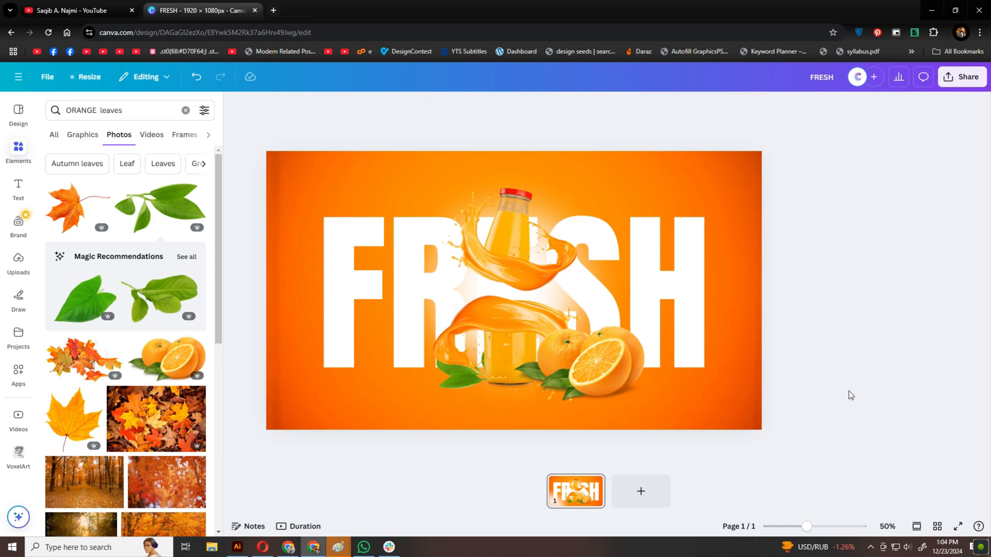
{"action": "mouse_move", "coordinate": [717, 423]}
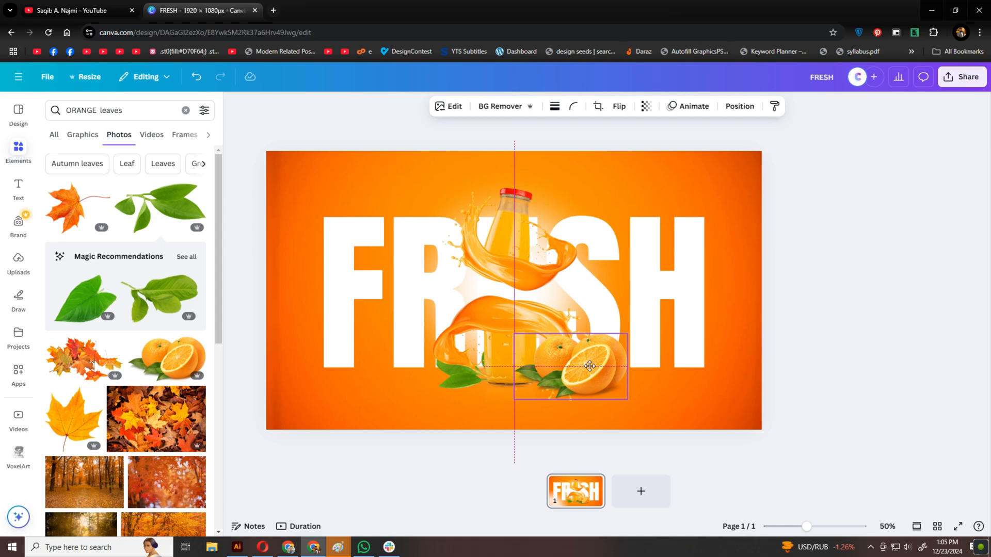
{"action": "left_click", "coordinate": [19, 189]}
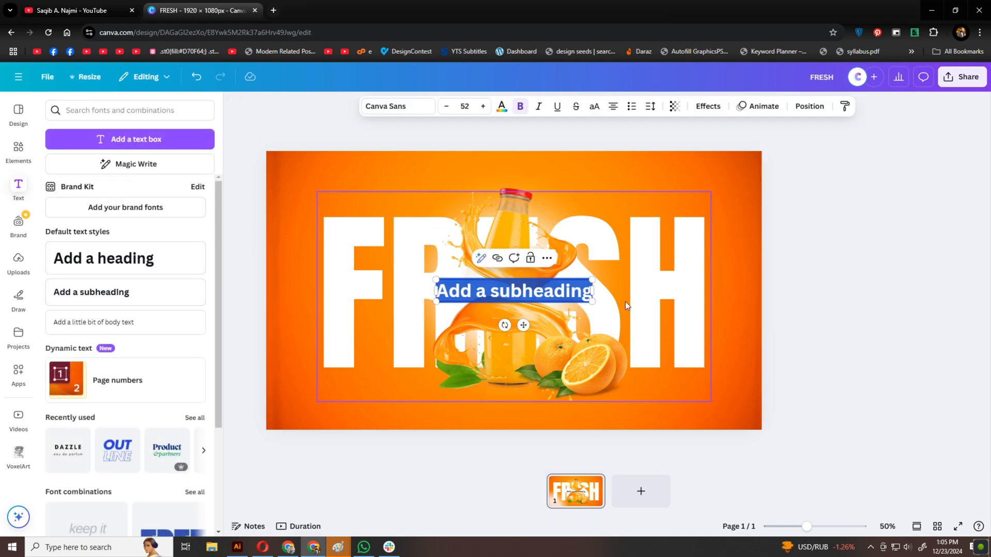
Step: Style the bottom tagline white in League Spartan size 35 with letter spacing 274
{"action": "left_click", "coordinate": [500, 106]}
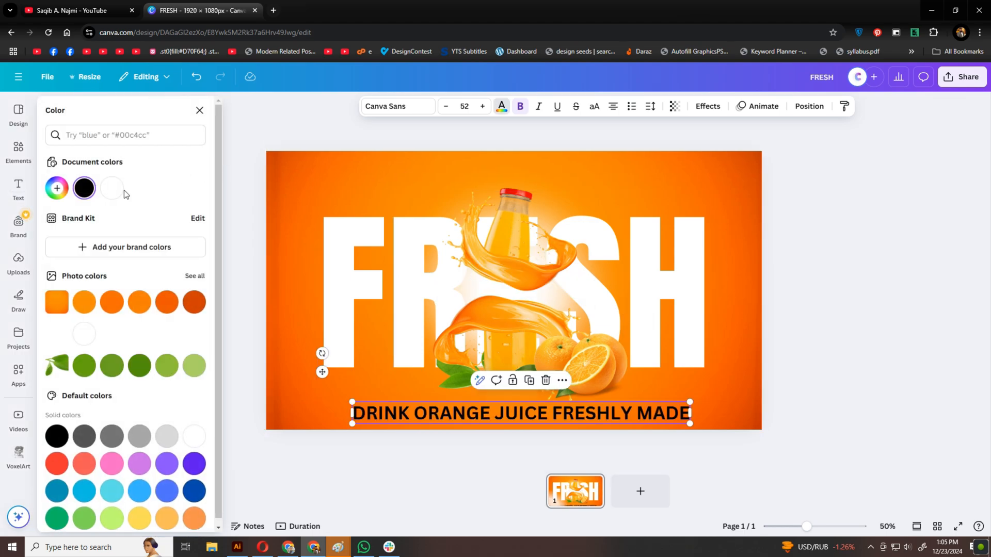
{"action": "left_click", "coordinate": [397, 106]}
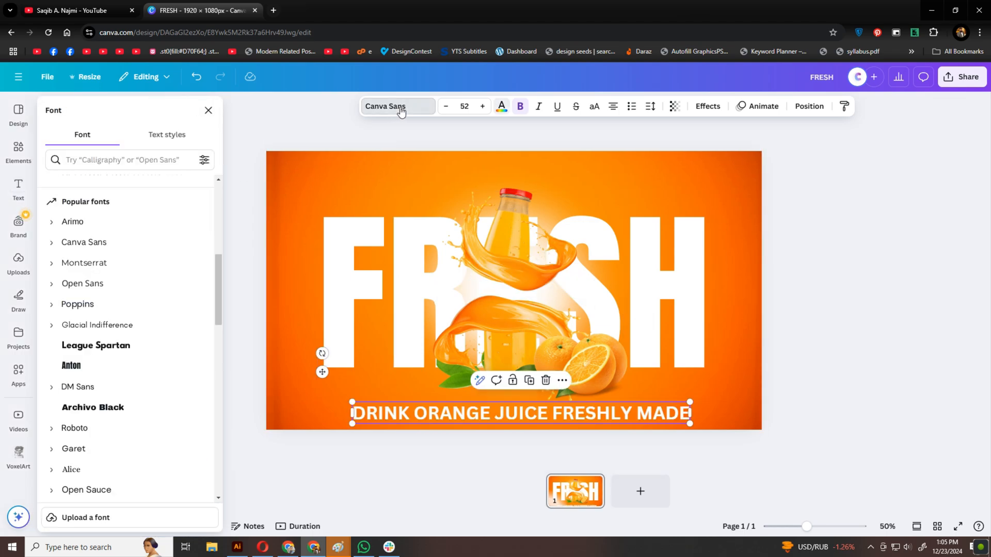
{"action": "left_click", "coordinate": [82, 283]}
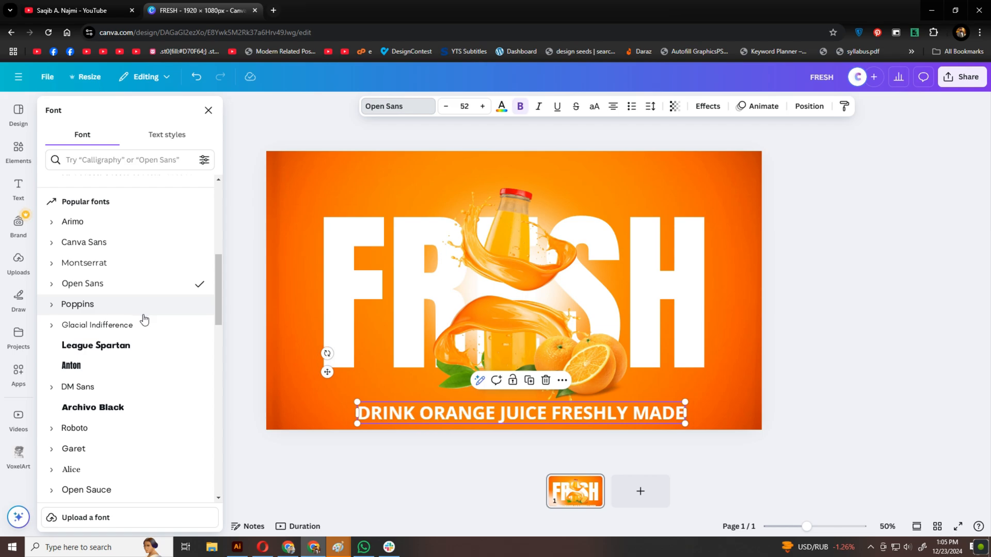
{"action": "left_click", "coordinate": [96, 345]}
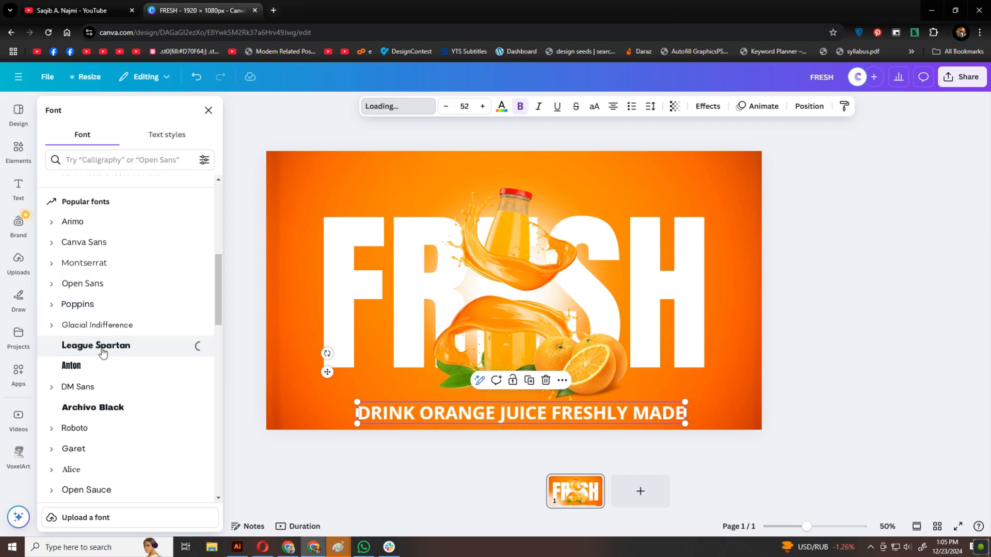
{"action": "left_click", "coordinate": [96, 345]}
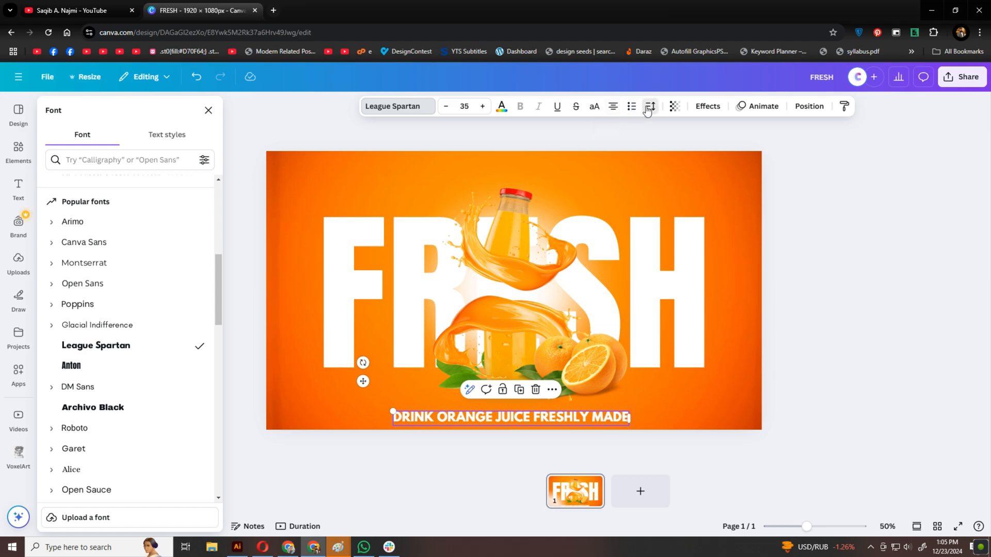
{"action": "left_click", "coordinate": [649, 105]}
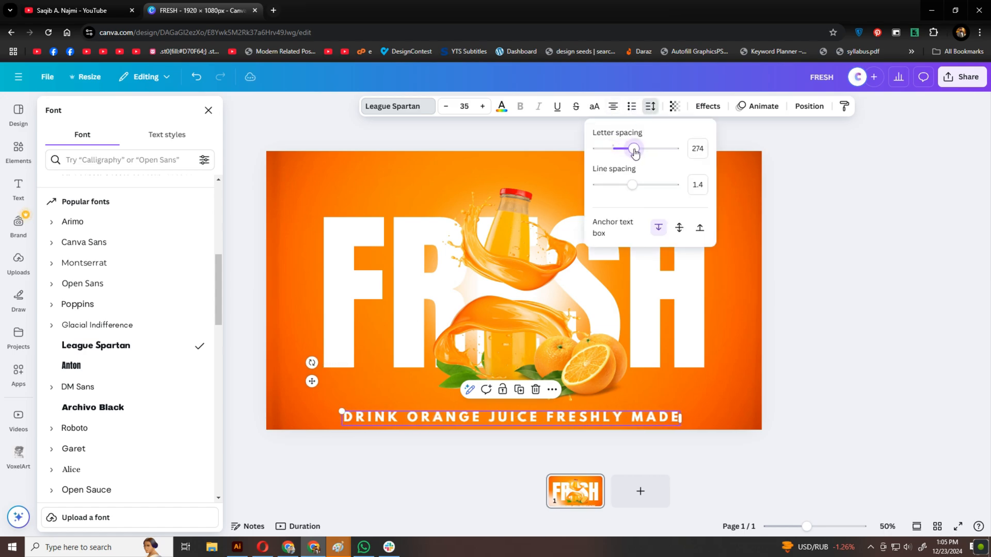
{"action": "left_click", "coordinate": [866, 346]}
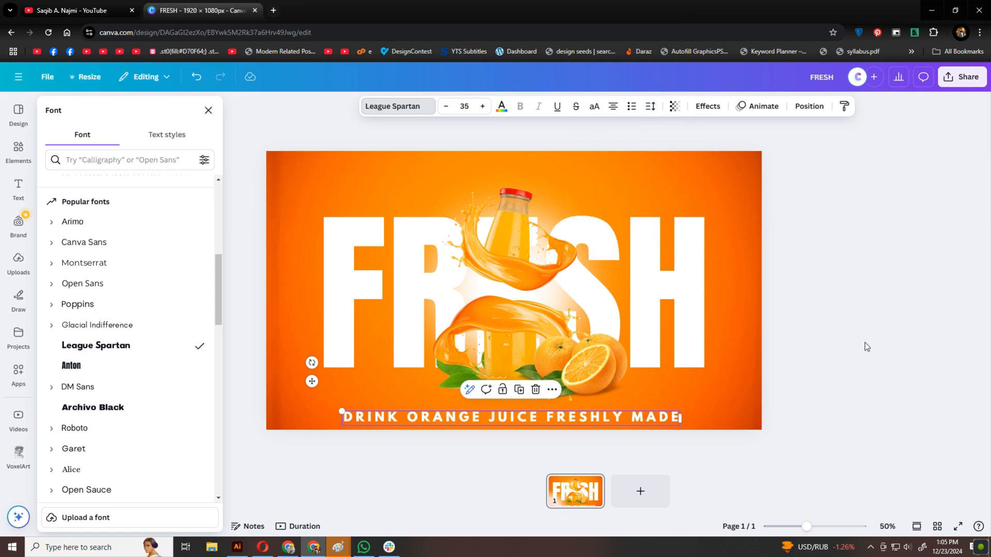
{"action": "left_click", "coordinate": [19, 187]}
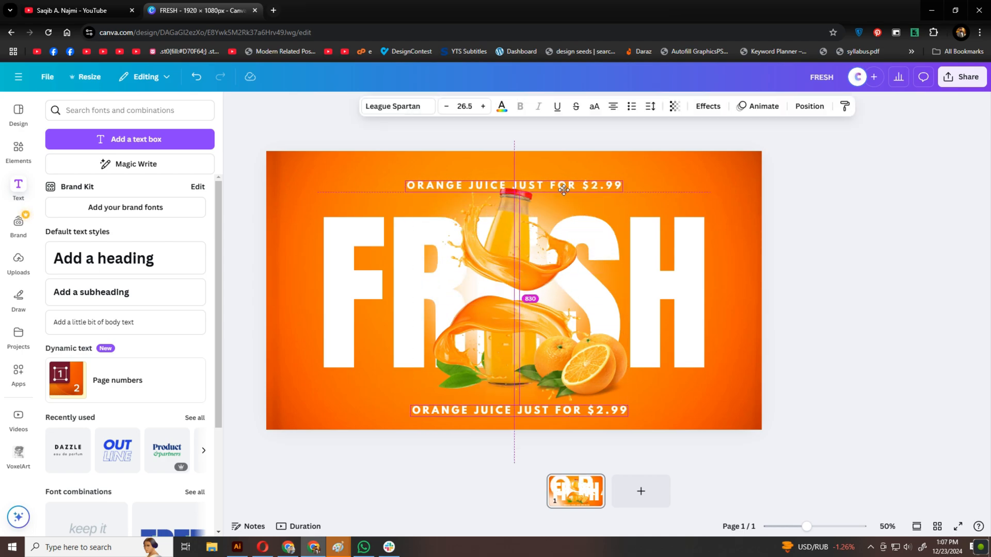
Step: Turn the copied text above FRESH into 'Drink' in Nickainley size 188 with tighter spacing
{"action": "left_click", "coordinate": [513, 185]}
{"action": "type", "text": "Drink"}
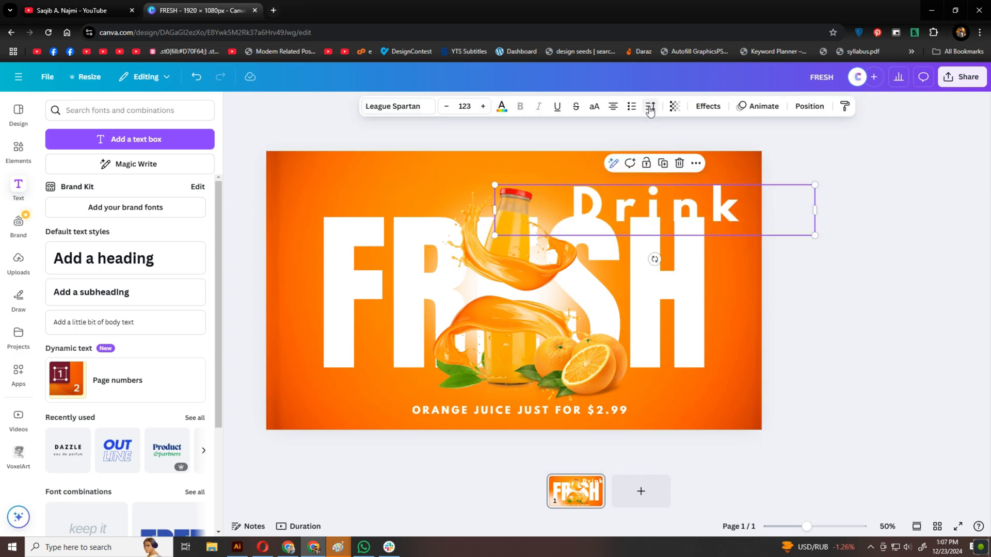
{"action": "left_click", "coordinate": [649, 105]}
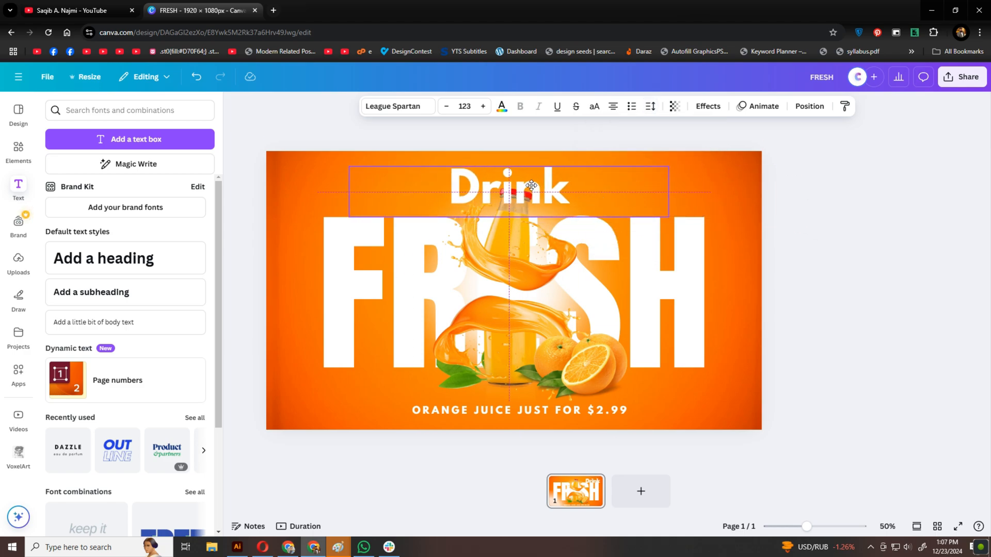
{"action": "left_click", "coordinate": [394, 107]}
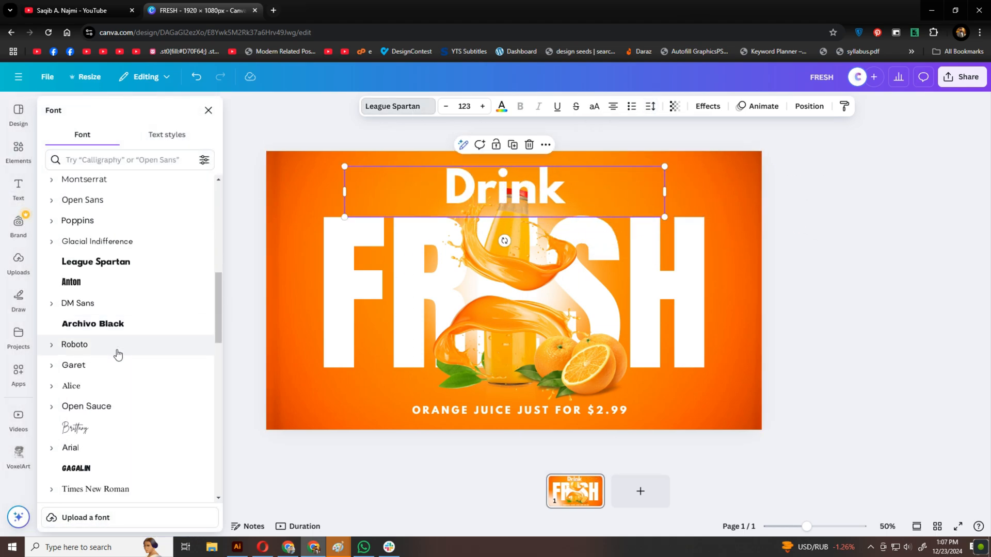
{"action": "left_click", "coordinate": [77, 283]}
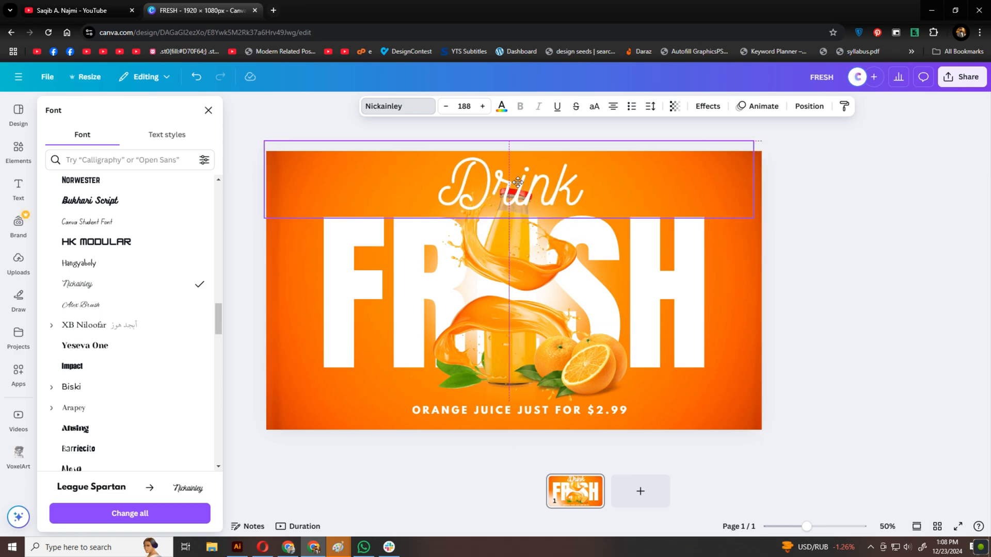
{"action": "left_click", "coordinate": [512, 186]}
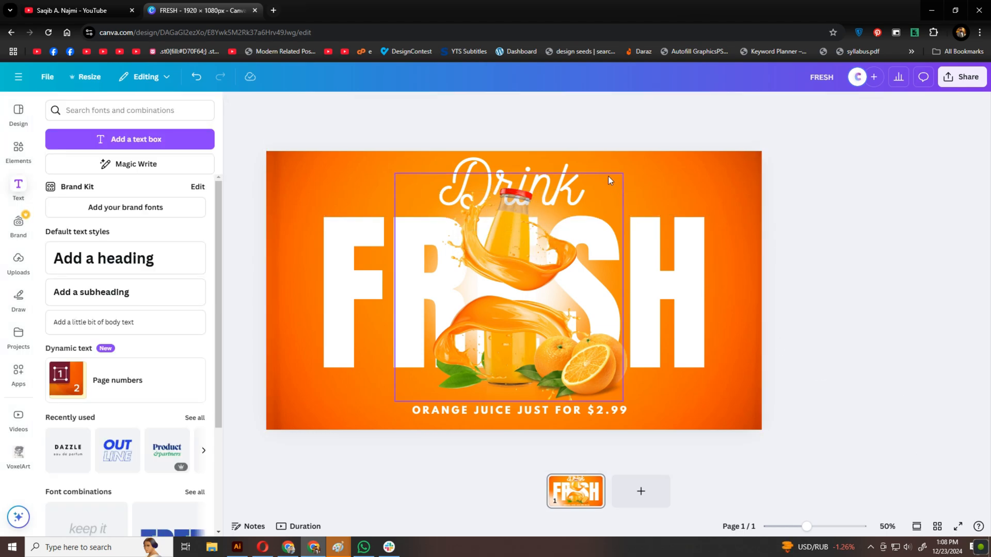
{"action": "left_click", "coordinate": [857, 247]}
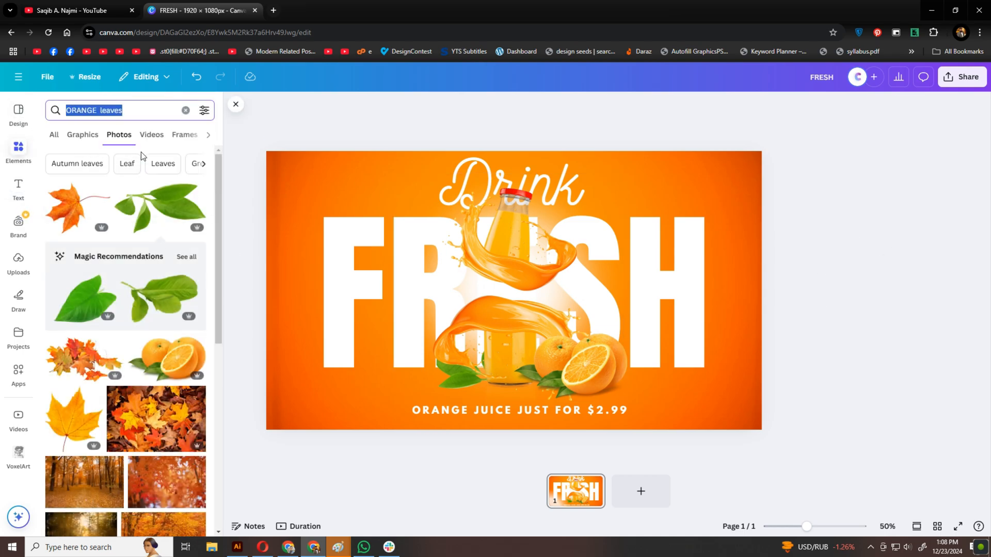
Step: Add the orange water-droplet photo from a 'dew window' search and set transparency about 19
{"action": "type", "text": "dew window orange"}
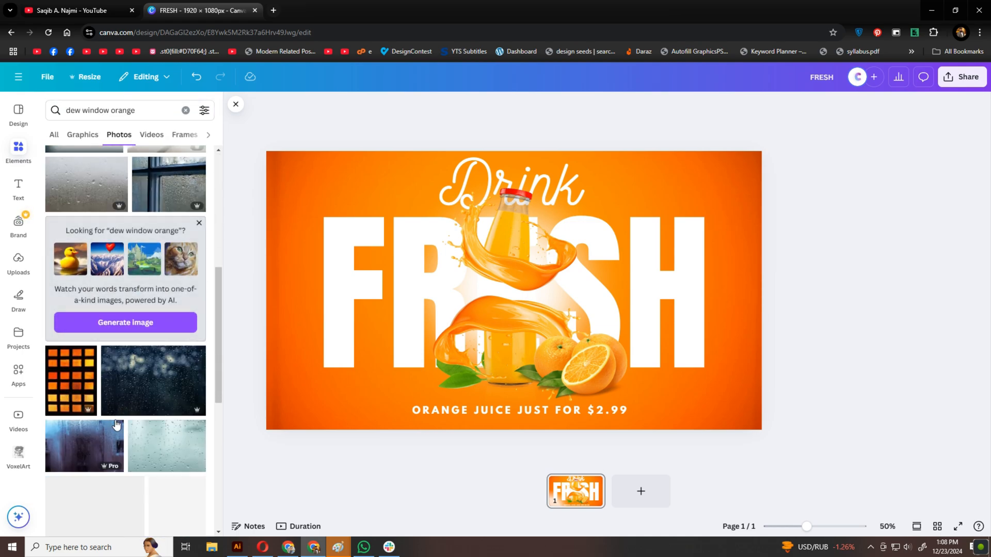
{"action": "scroll", "scroll_direction": "down", "scroll_amount": 3}
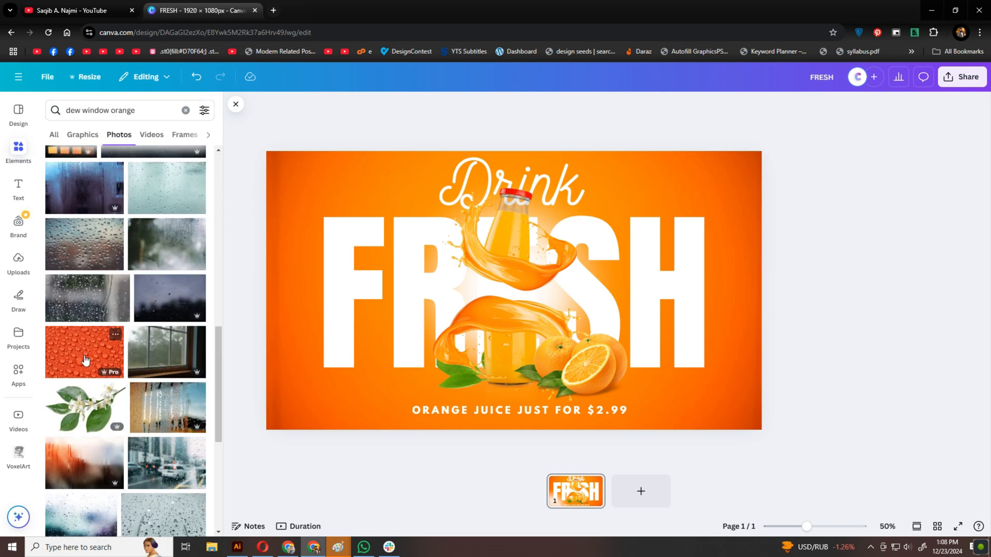
{"action": "left_click", "coordinate": [84, 352]}
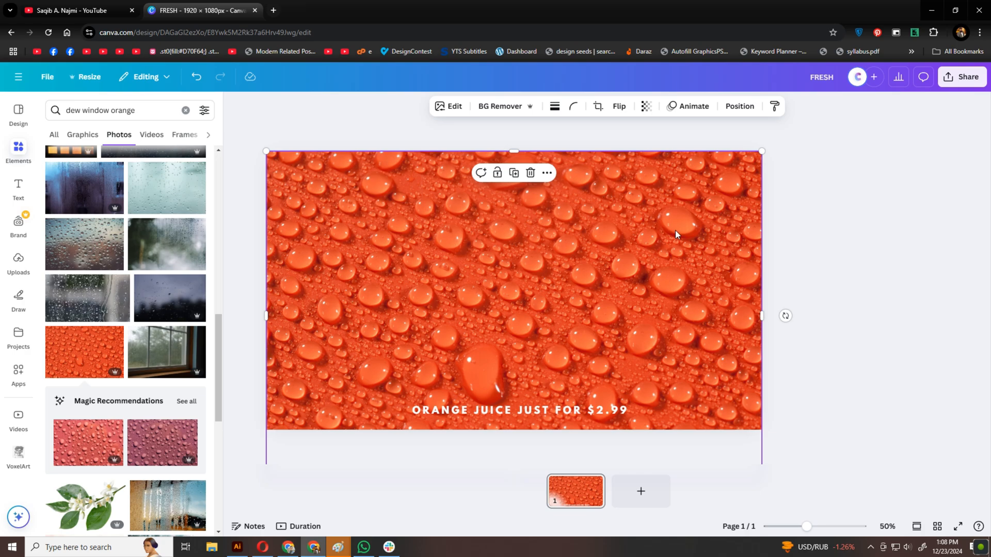
{"action": "mouse_move", "coordinate": [584, 298]}
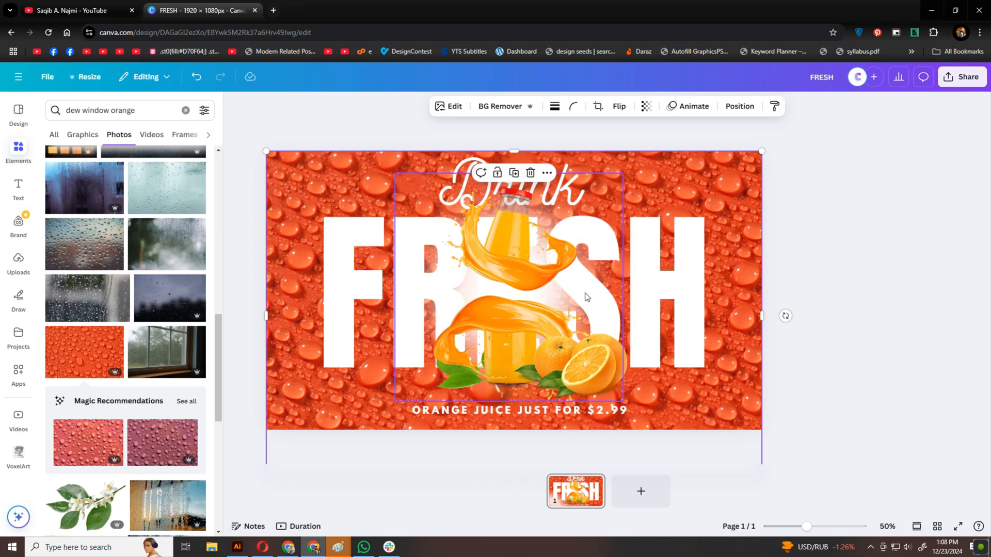
{"action": "left_click", "coordinate": [645, 105]}
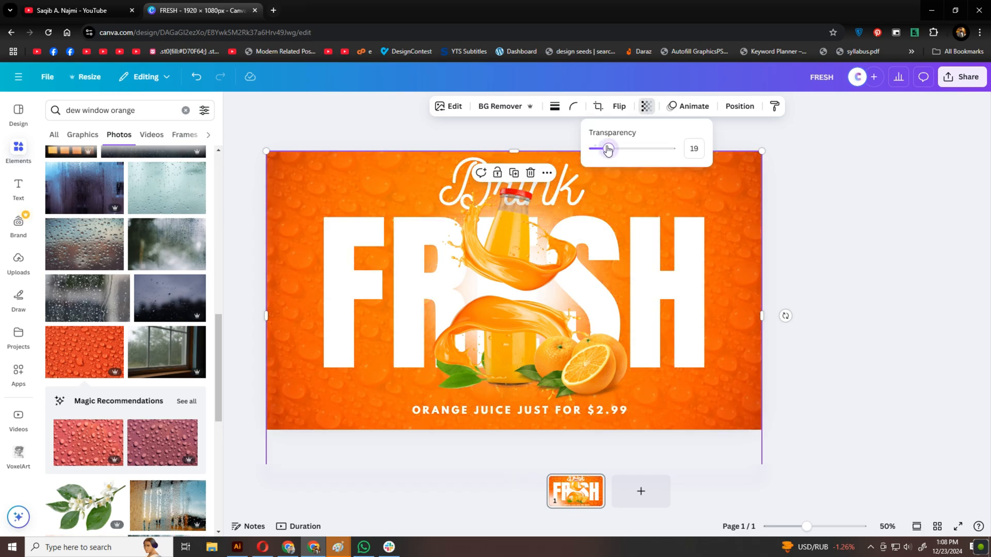